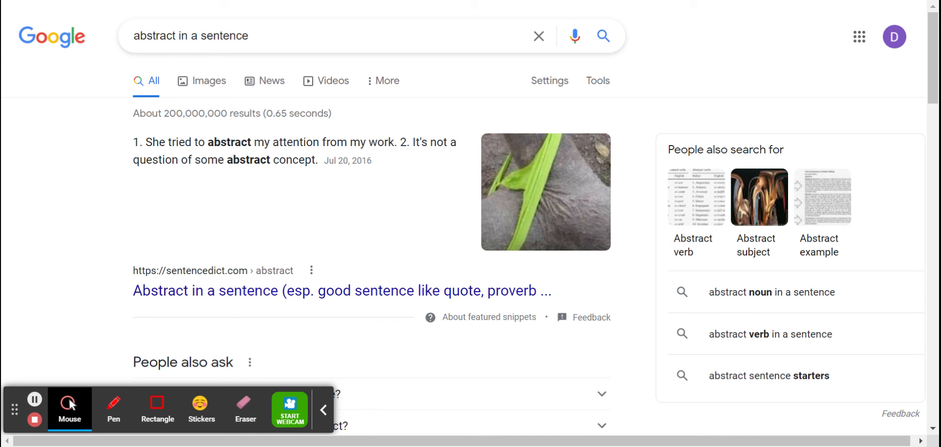
mouse_move(157, 39)
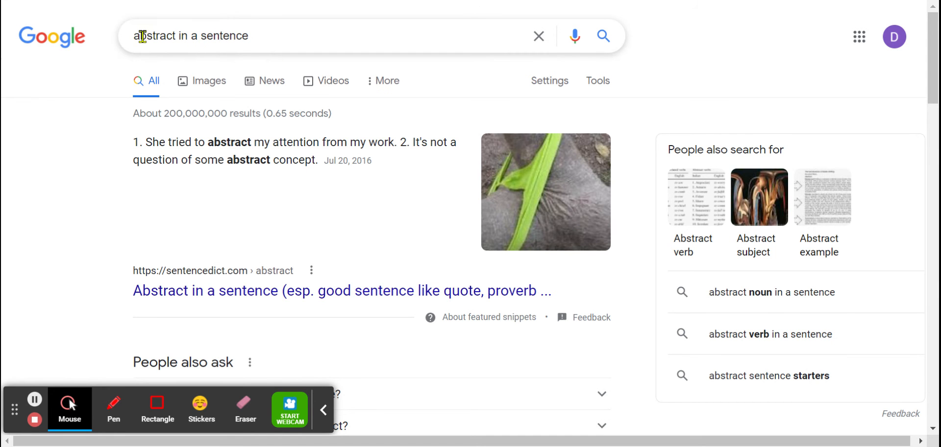
mouse_move(274, 31)
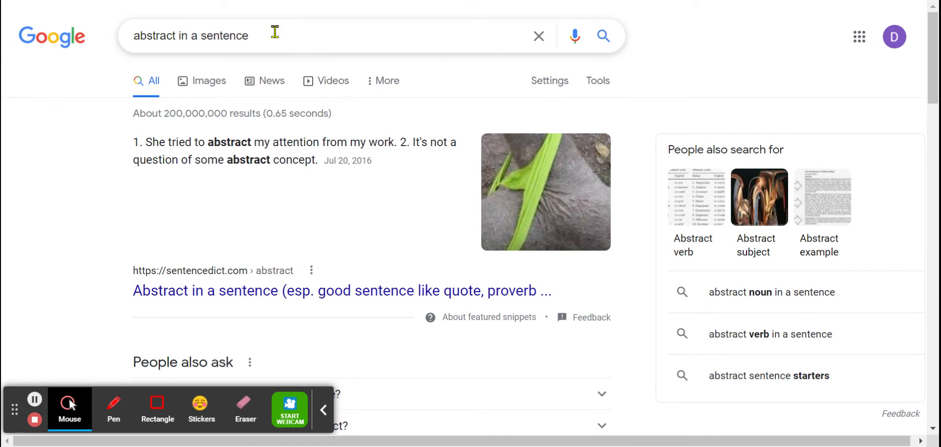
Scroll the Google results for 'abstract in a sentence' until the sentence.yourdictionary.com result shows.
scroll("down", 3)
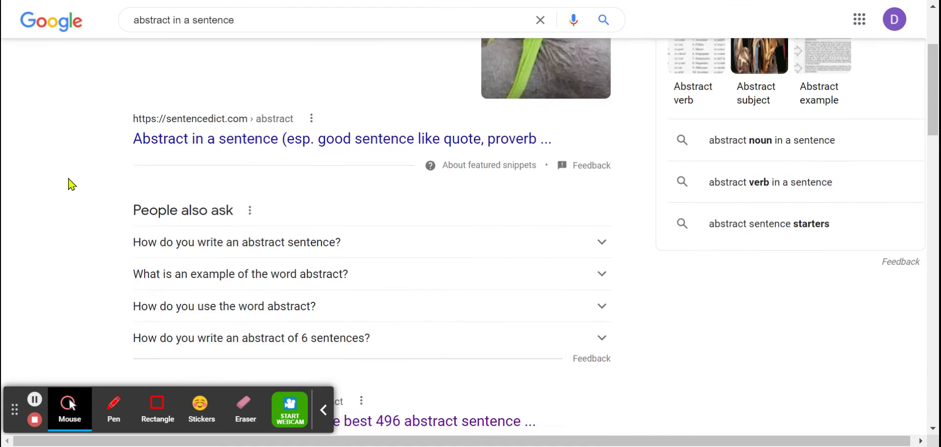
scroll("down", 3)
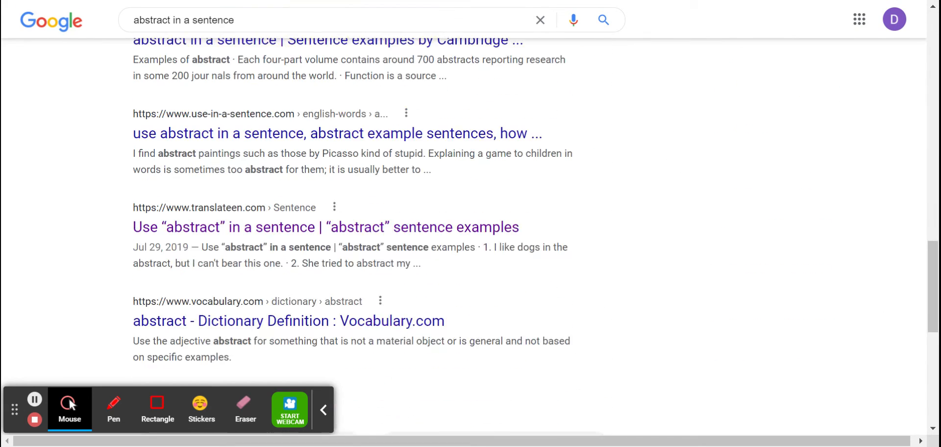
scroll("up", 3)
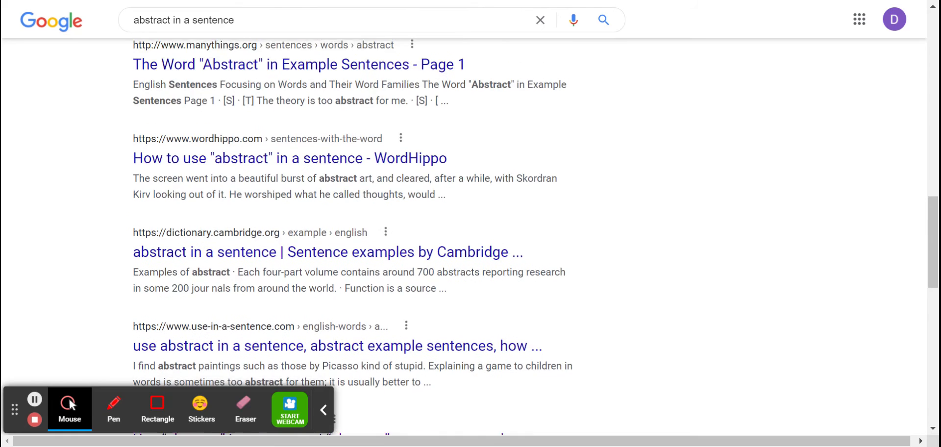
scroll("down", 3)
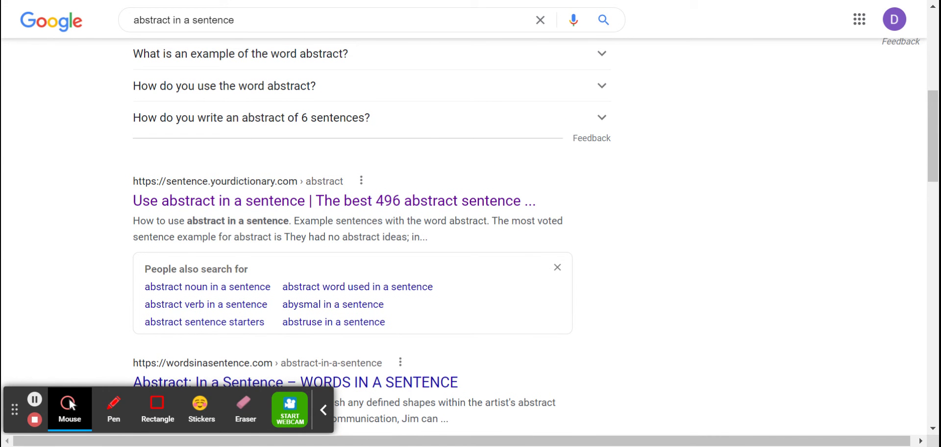
mouse_move(128, 198)
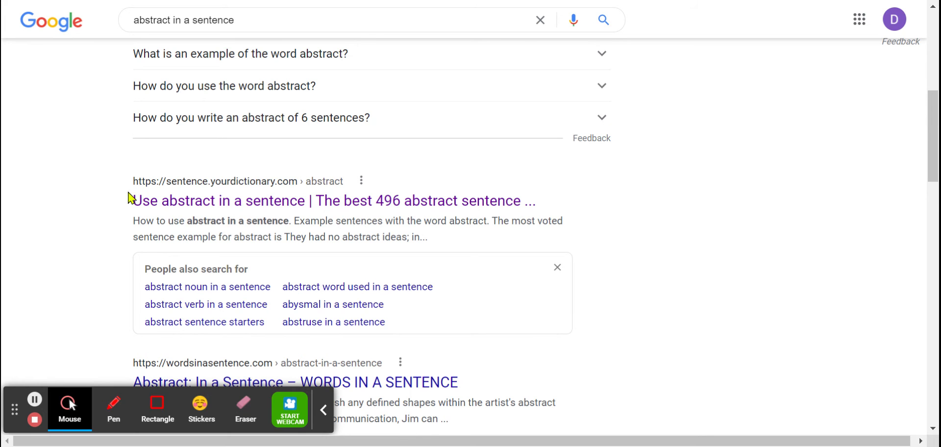
mouse_move(52, 190)
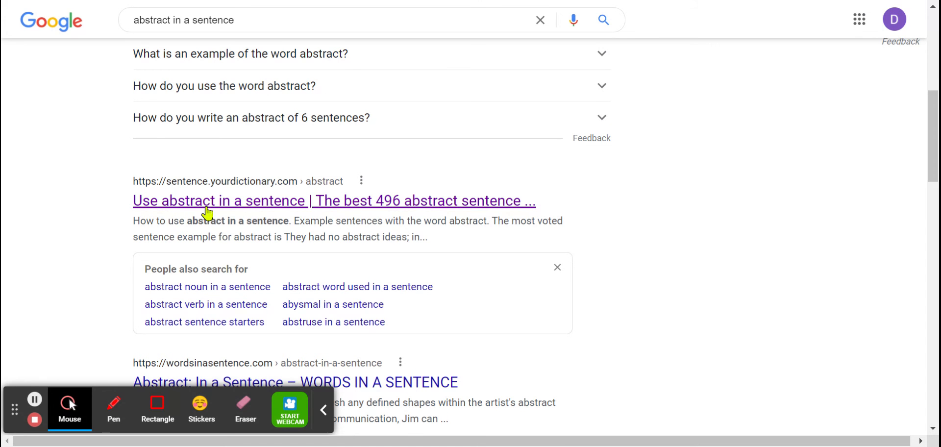
Go to YourDictionary's 'Abstract sentence example' page and jump to its example-sentence list.
left_click(207, 208)
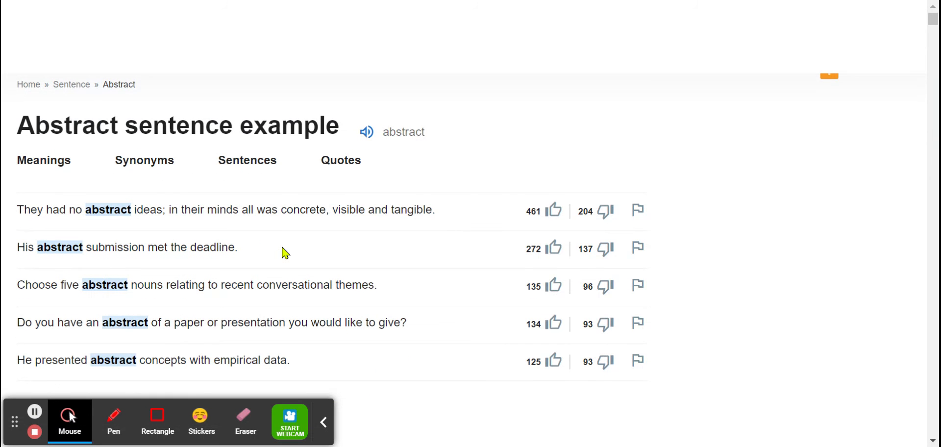
left_click(247, 160)
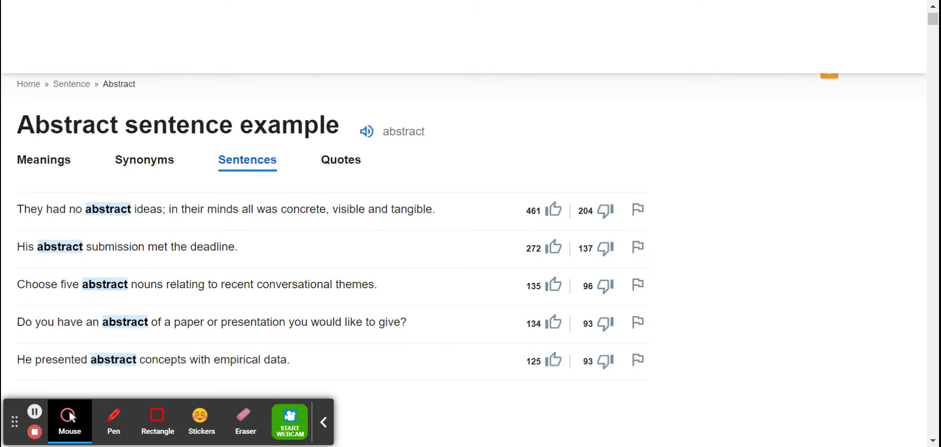
mouse_move(402, 312)
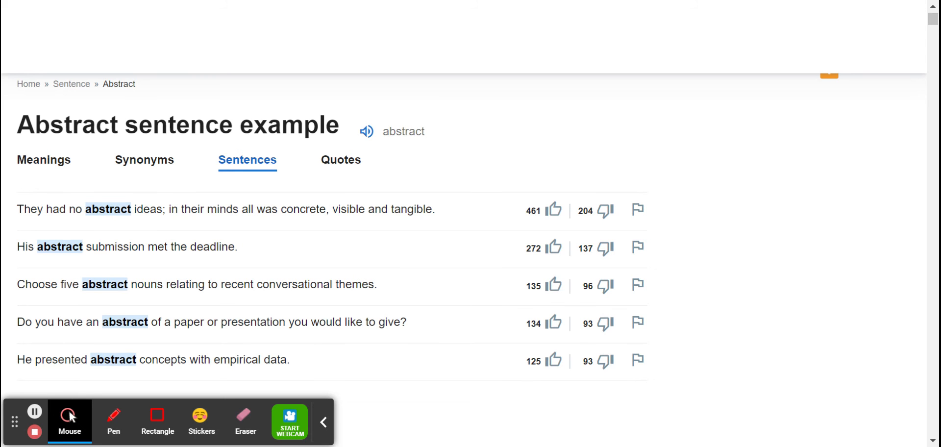
mouse_move(365, 313)
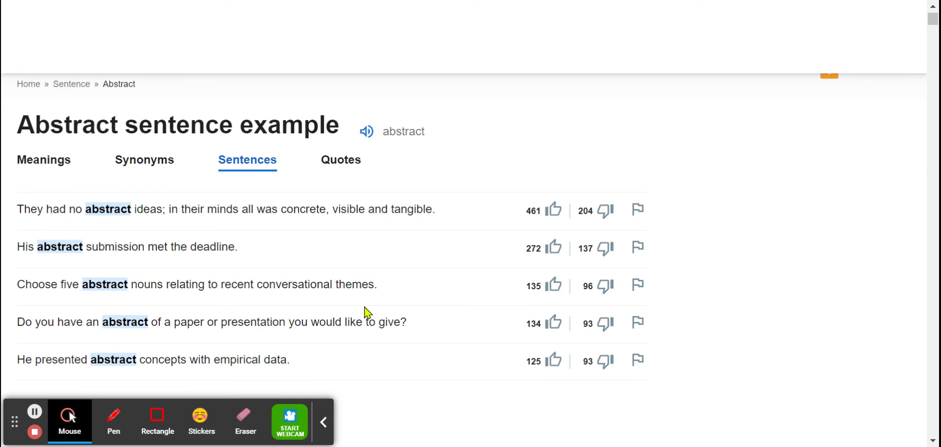
mouse_move(424, 287)
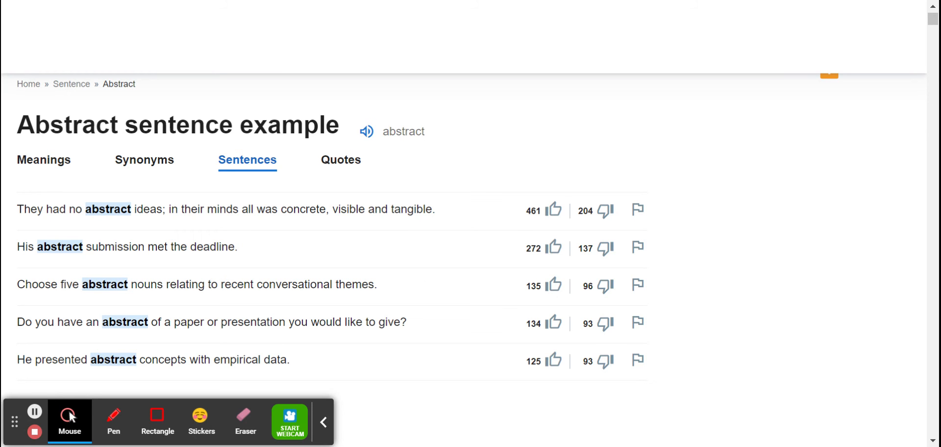
mouse_move(284, 325)
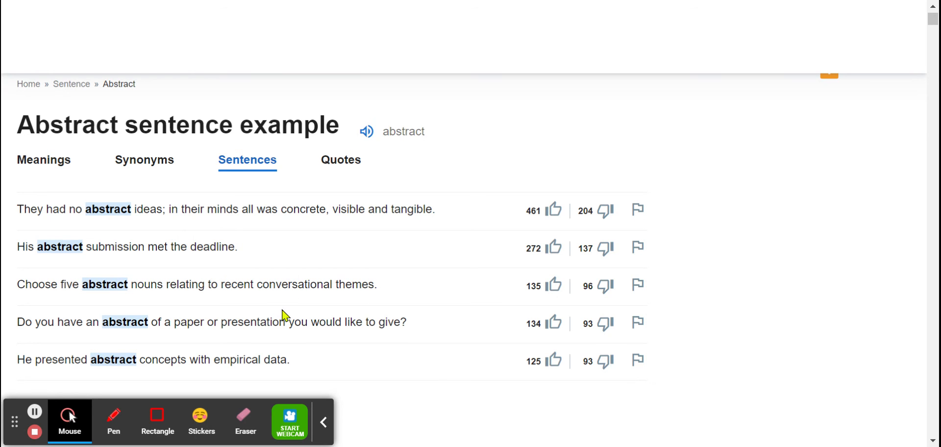
mouse_move(303, 328)
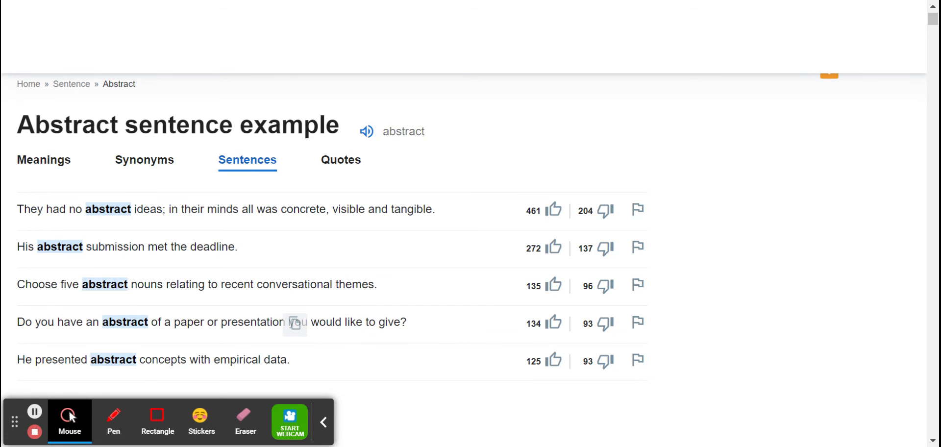
mouse_move(236, 263)
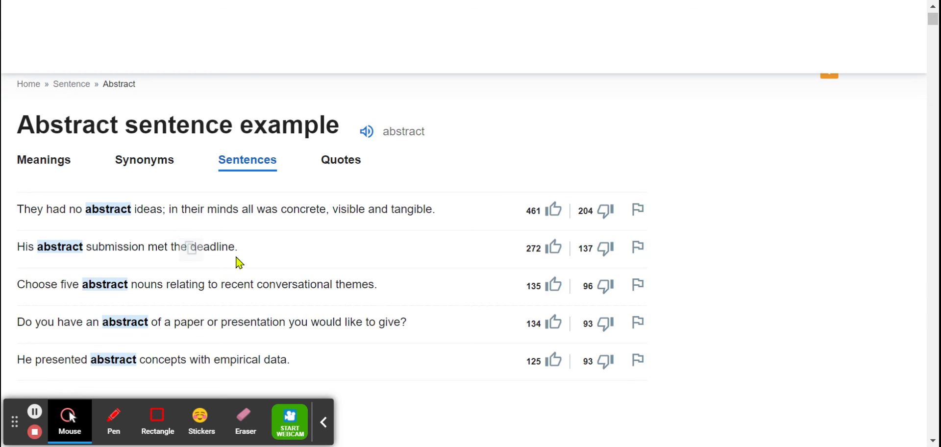
Scroll down the examples to the sentences about Descartes, de Kooning and Orphism.
scroll("down", 3)
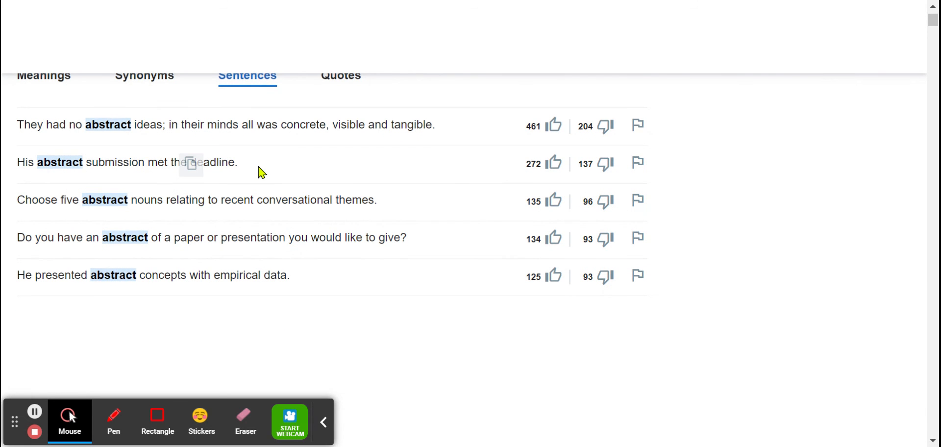
mouse_move(298, 238)
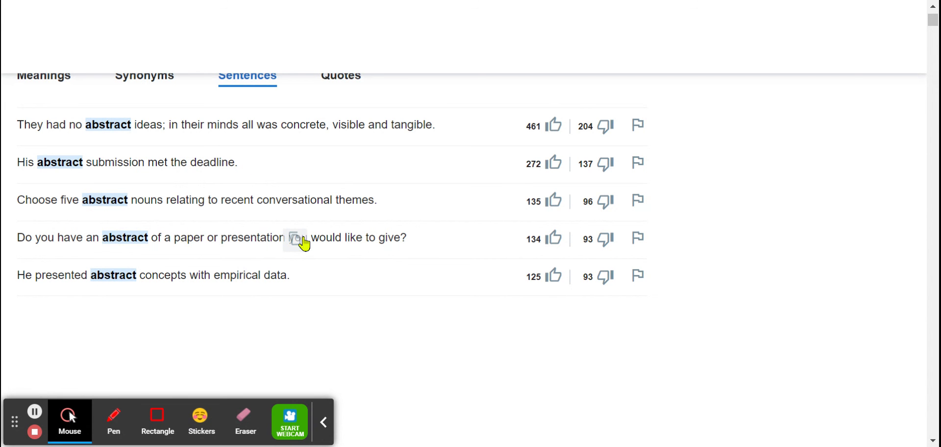
scroll("down", 3)
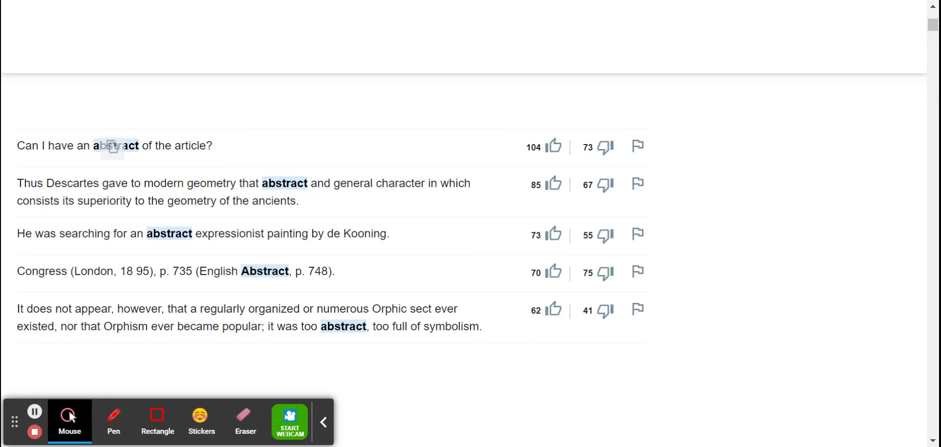
mouse_move(436, 369)
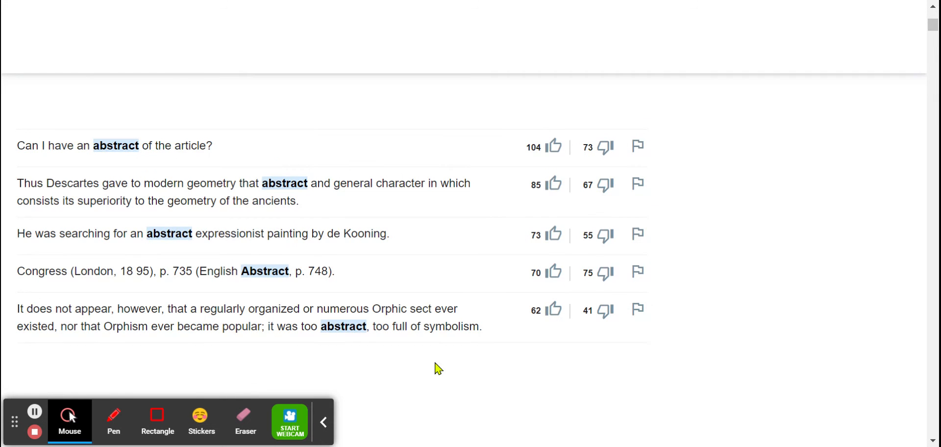
scroll("down", 3)
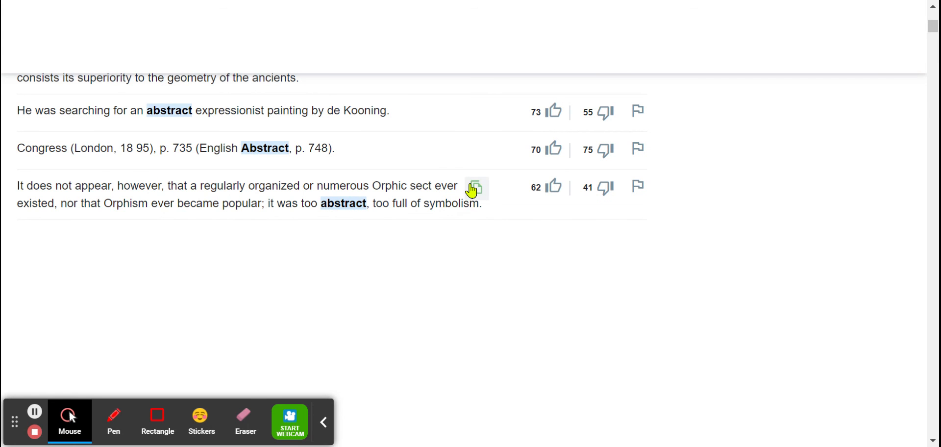
mouse_move(110, 244)
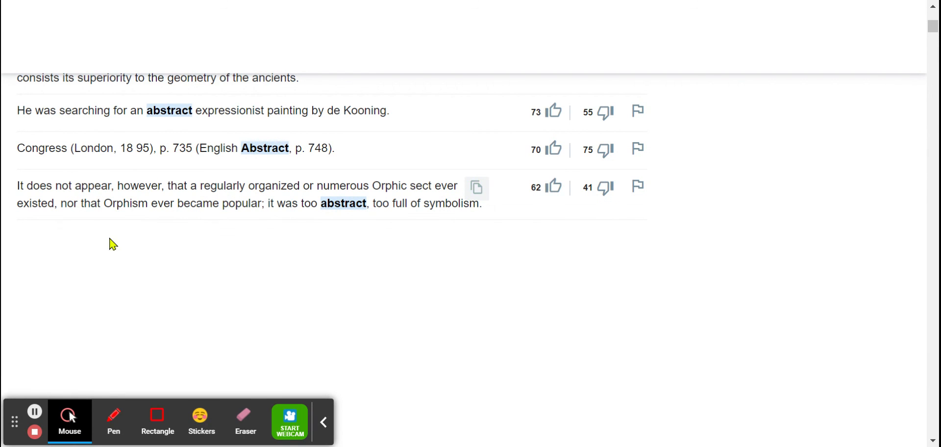
mouse_move(265, 218)
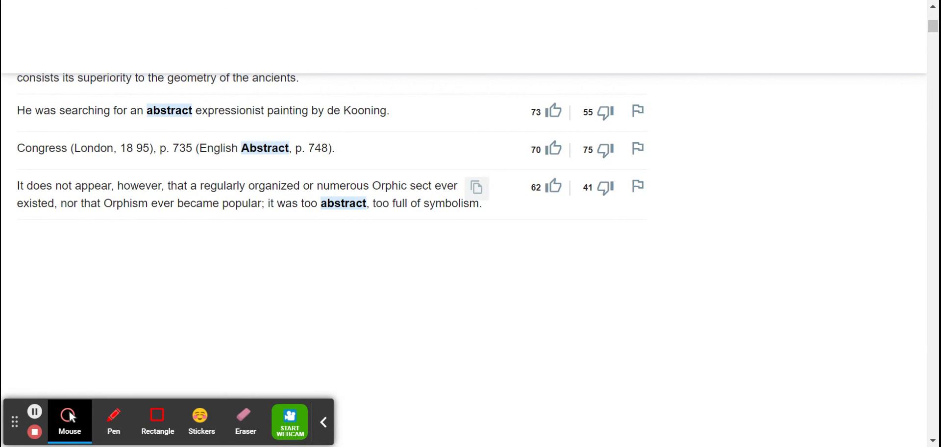
mouse_move(339, 221)
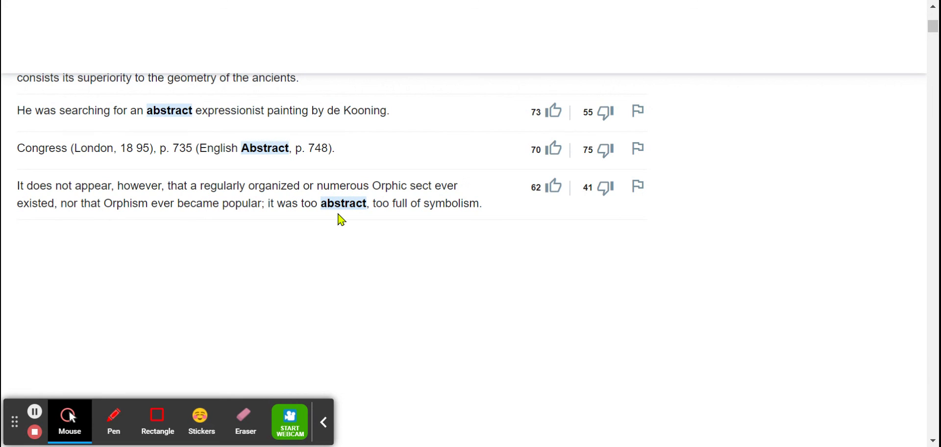
mouse_move(410, 220)
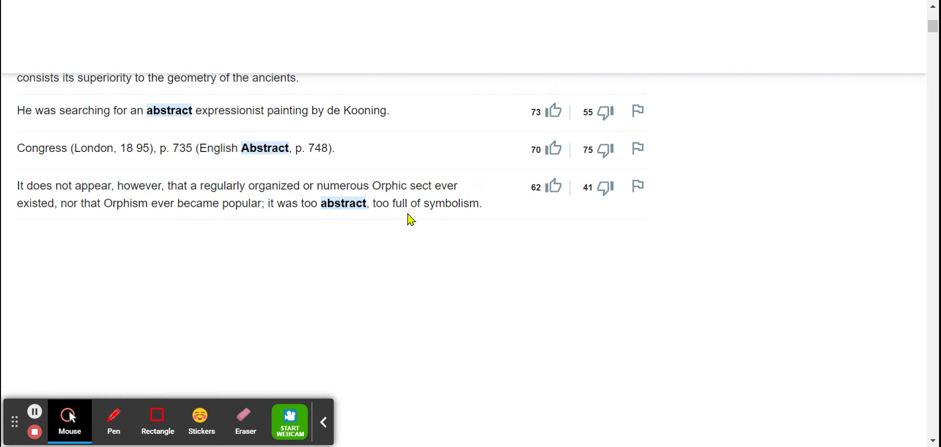
mouse_move(450, 208)
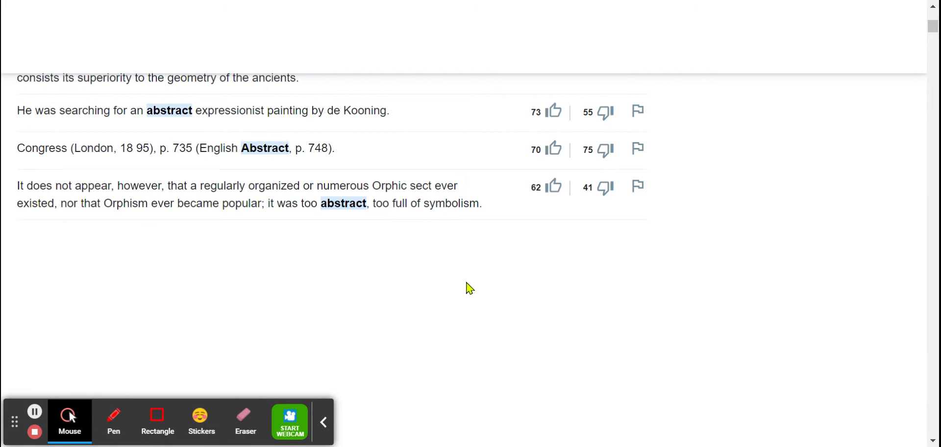
Scroll on to the adjective-sense examples such as abstract ideas, notions and terms.
scroll("down", 3)
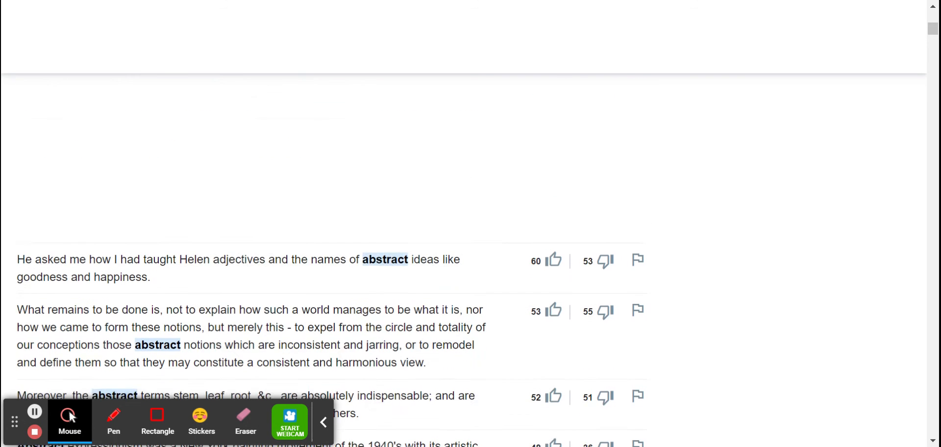
scroll("down", 3)
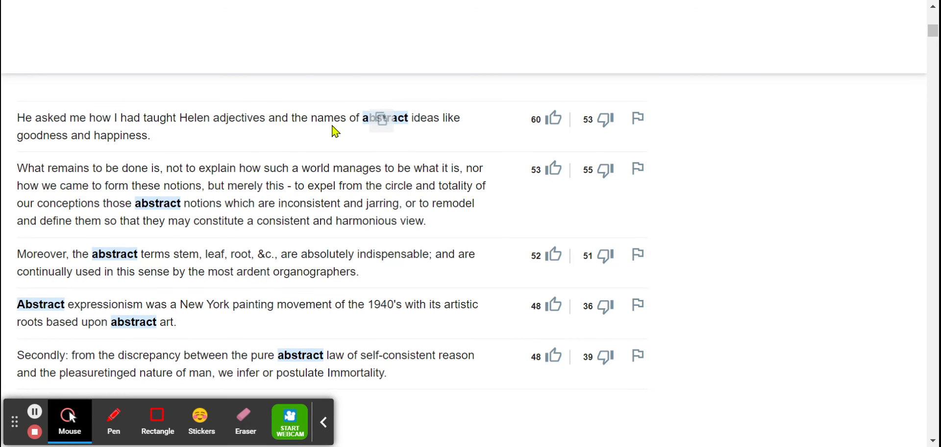
mouse_move(169, 143)
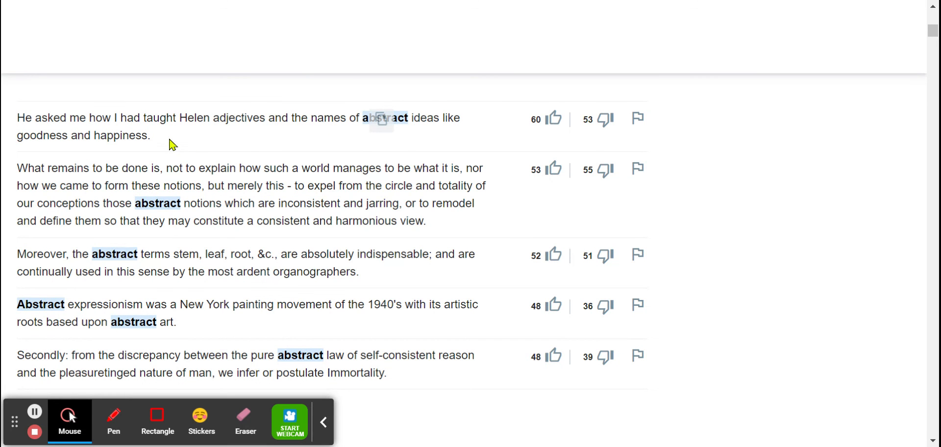